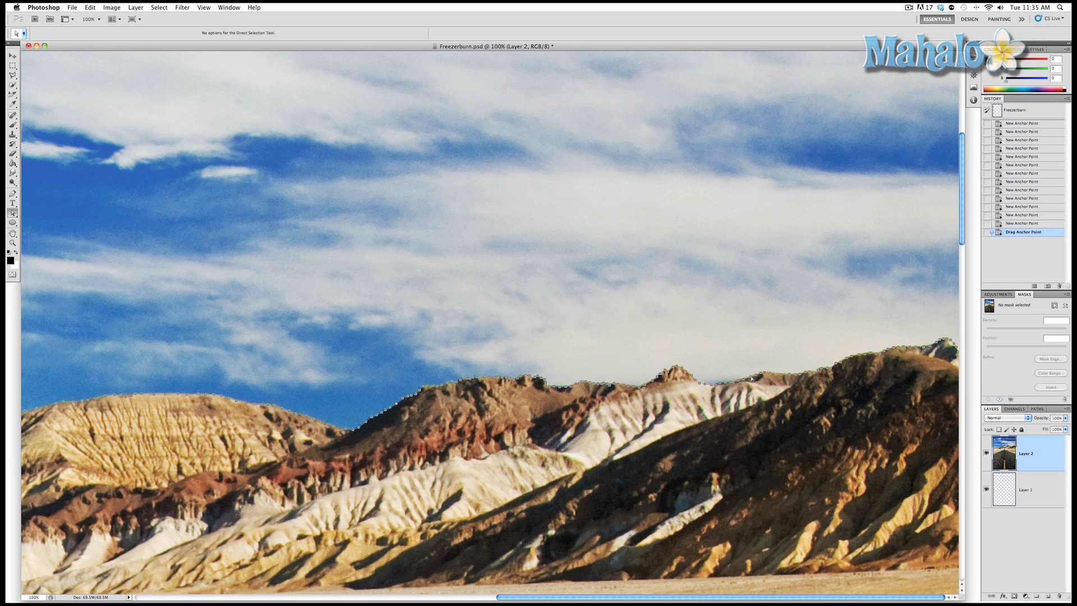
{"action": "mouse_move", "coordinate": [574, 378]}
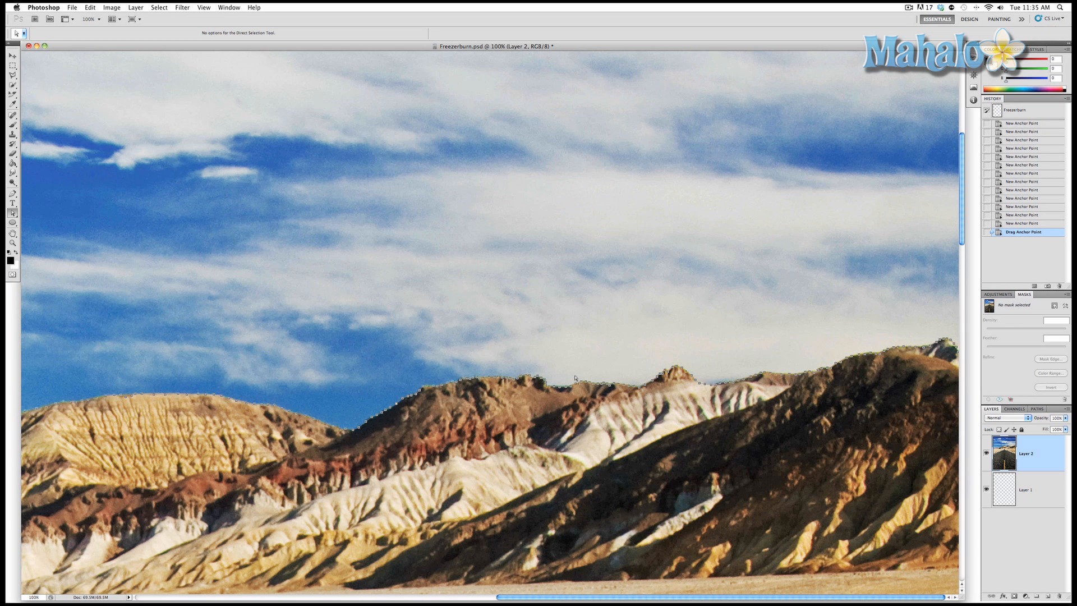
{"action": "mouse_move", "coordinate": [624, 380]}
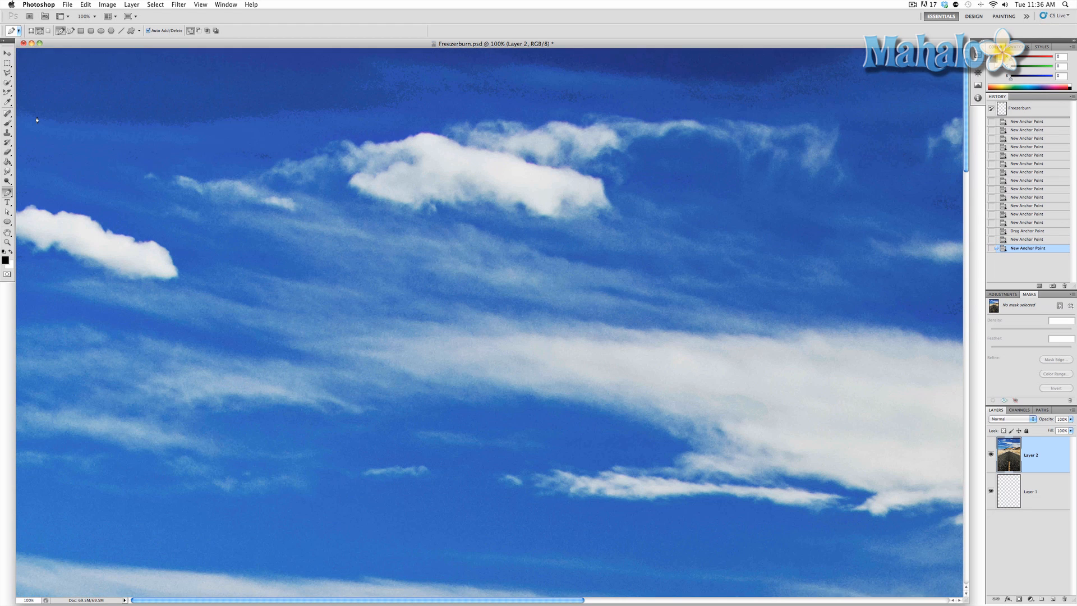
- Trace a closed pen path along the mountain ridgeline and around the sky on Layer 2
{"action": "scroll", "scroll_direction": "down", "scroll_amount": 3}
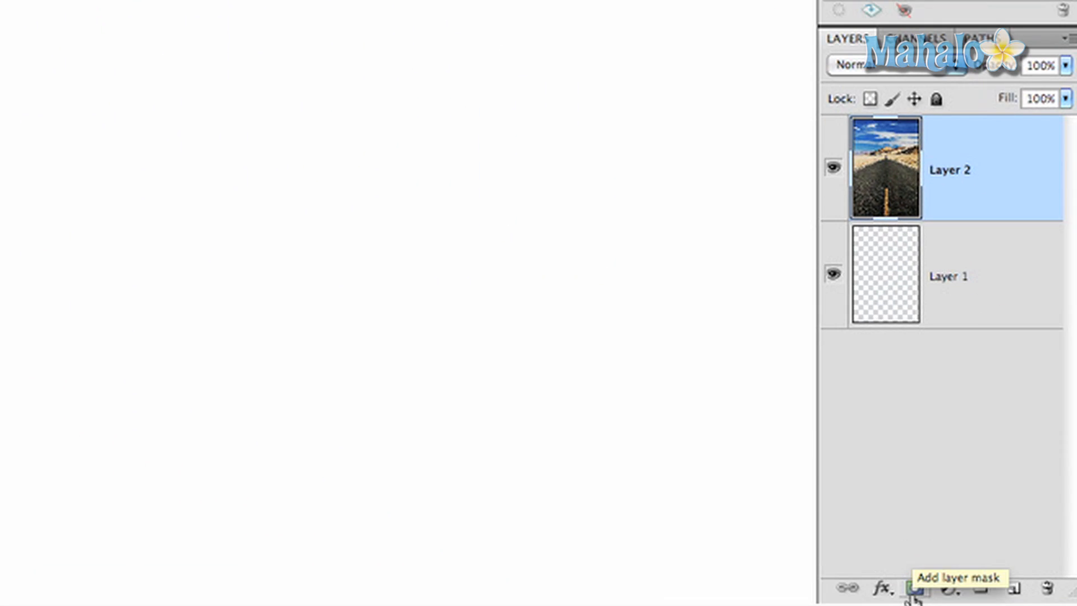
- Attach a layer mask to Layer 2 of the road photo
{"action": "left_click", "coordinate": [914, 589]}
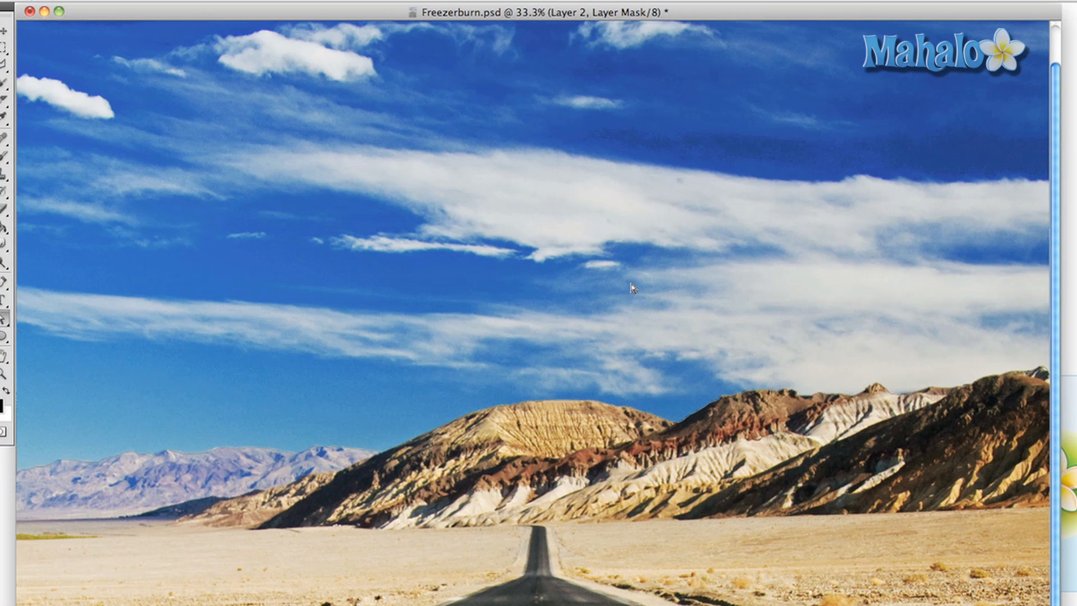
- Fill the traced sky path with Black on the mask so the sky becomes transparent
{"action": "right_click", "coordinate": [631, 289]}
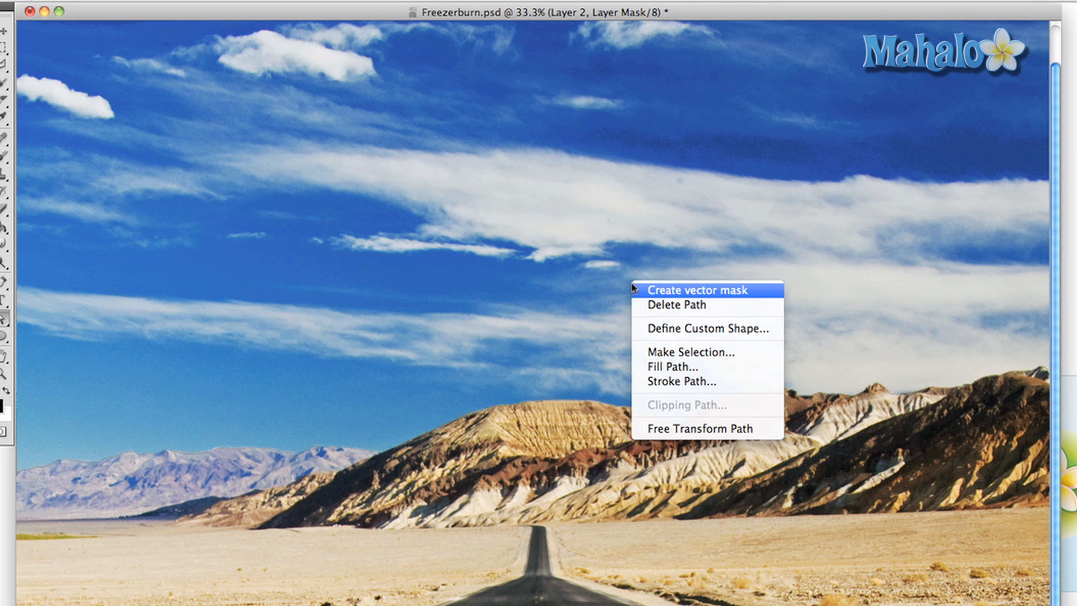
{"action": "mouse_move", "coordinate": [670, 366]}
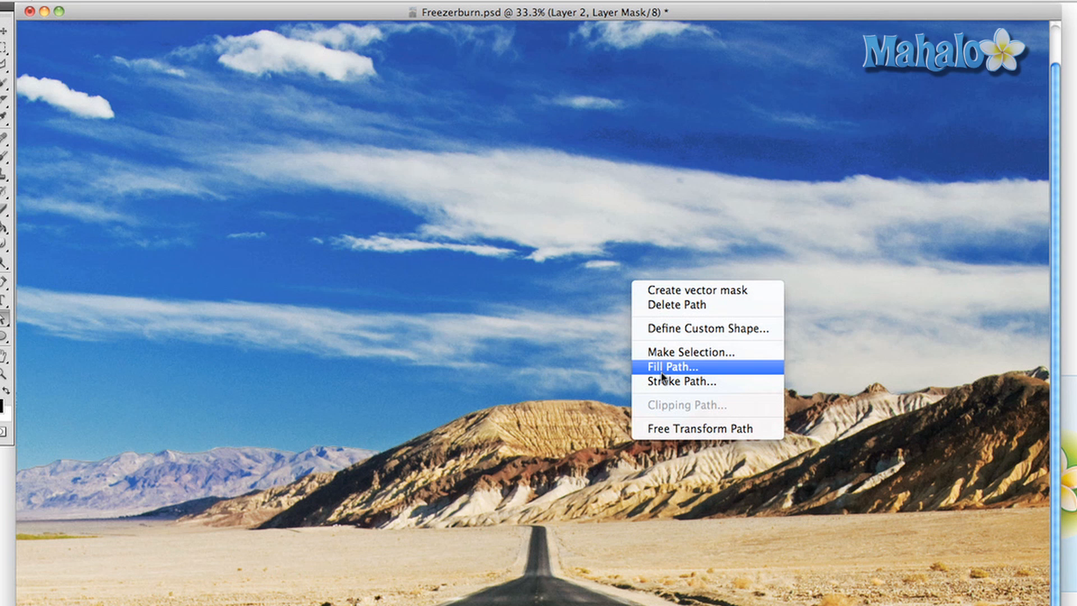
{"action": "left_click", "coordinate": [675, 367]}
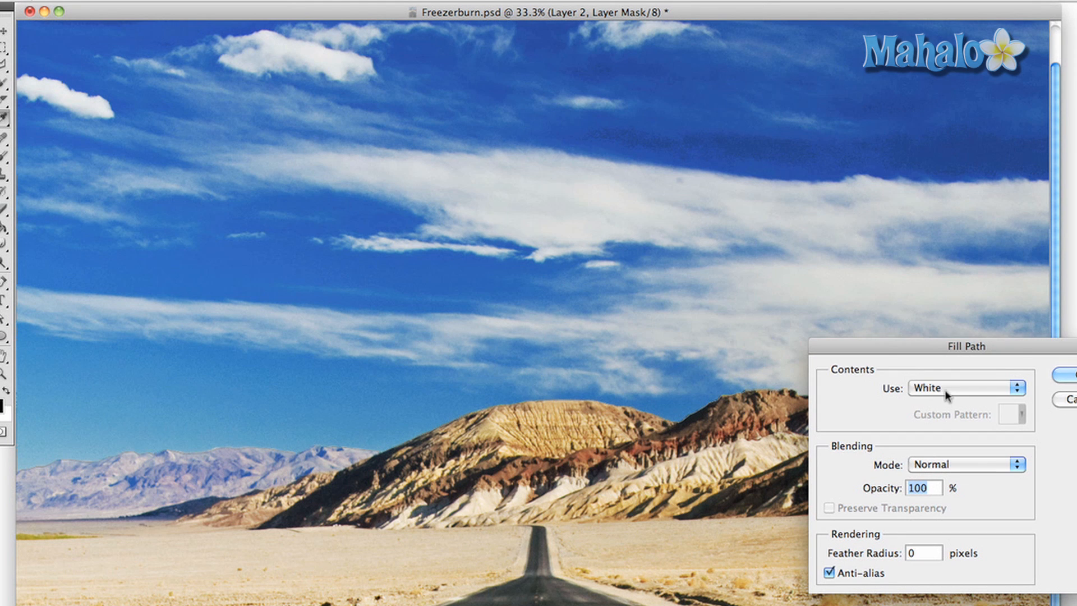
{"action": "left_click", "coordinate": [1065, 375]}
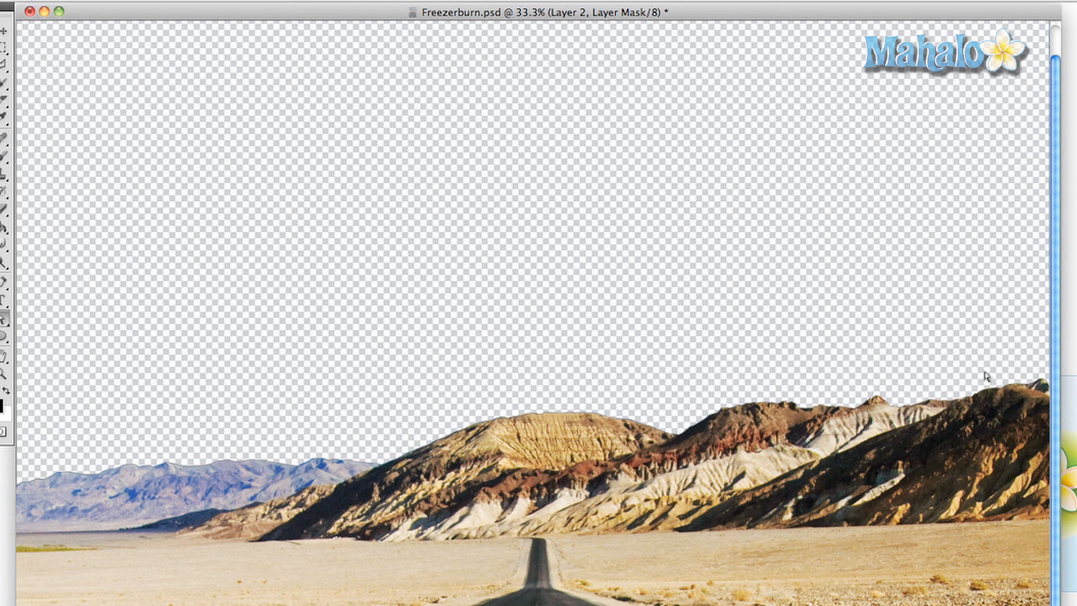
{"action": "mouse_move", "coordinate": [997, 375]}
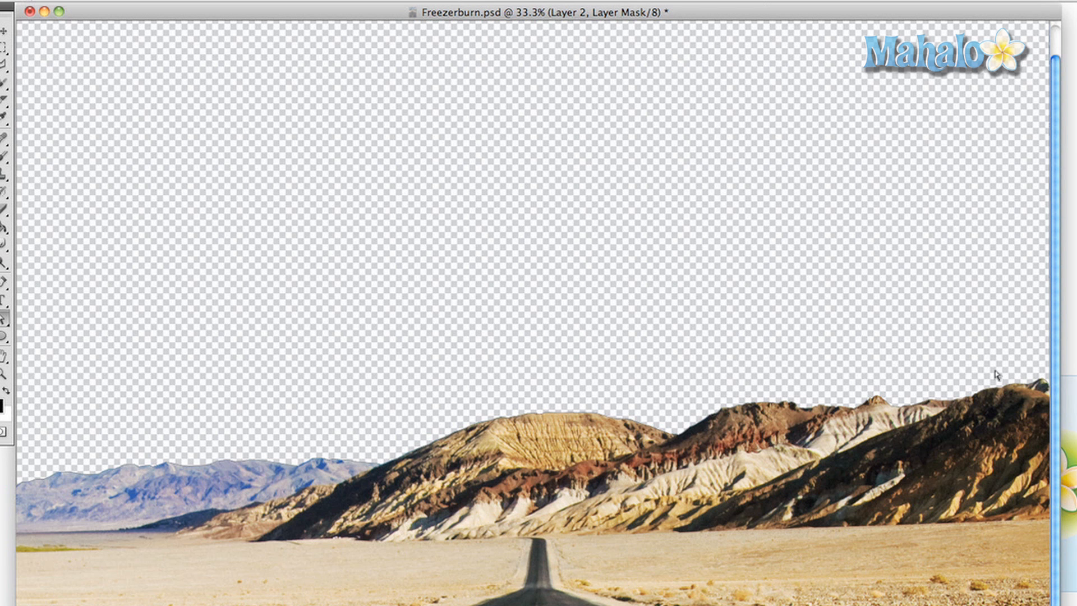
{"action": "mouse_move", "coordinate": [996, 373]}
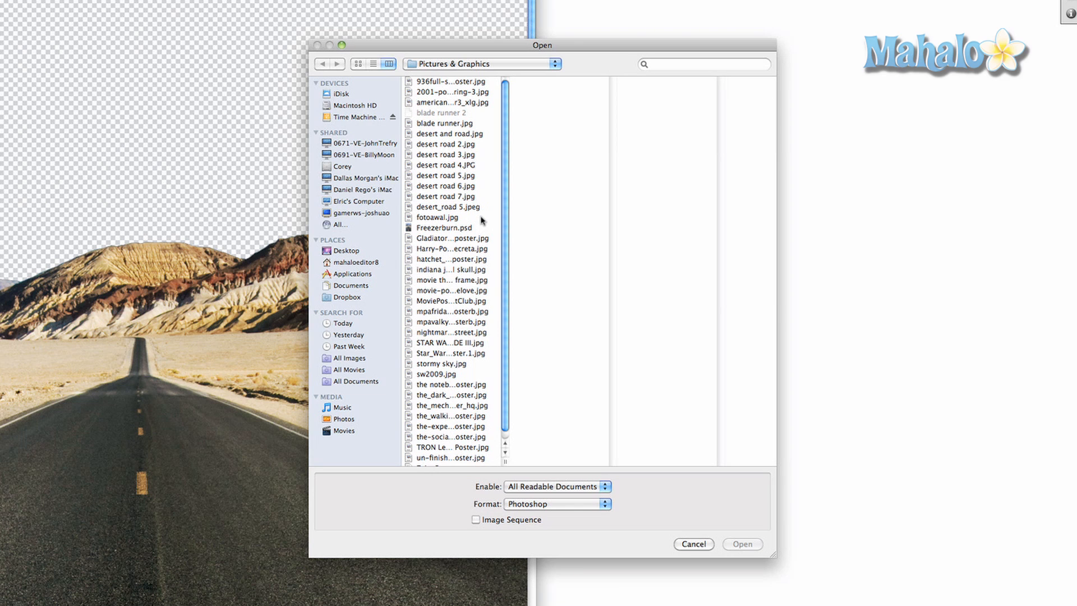
- Open stormy sky.jpg from the Pictures & Graphics folder as a separate document
{"action": "scroll", "scroll_direction": "down", "scroll_amount": 3}
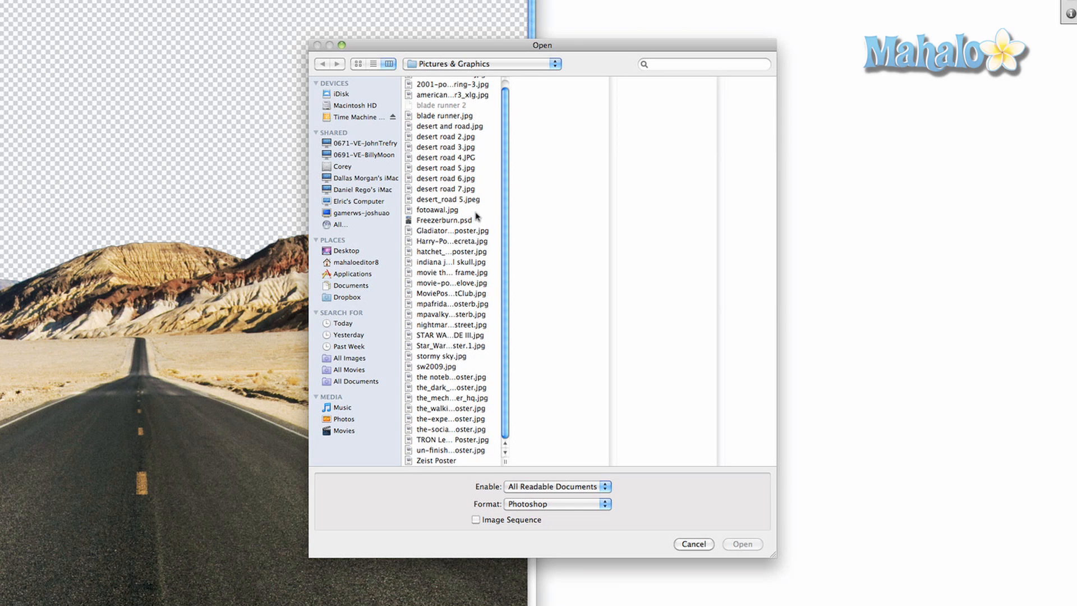
{"action": "left_click", "coordinate": [445, 355]}
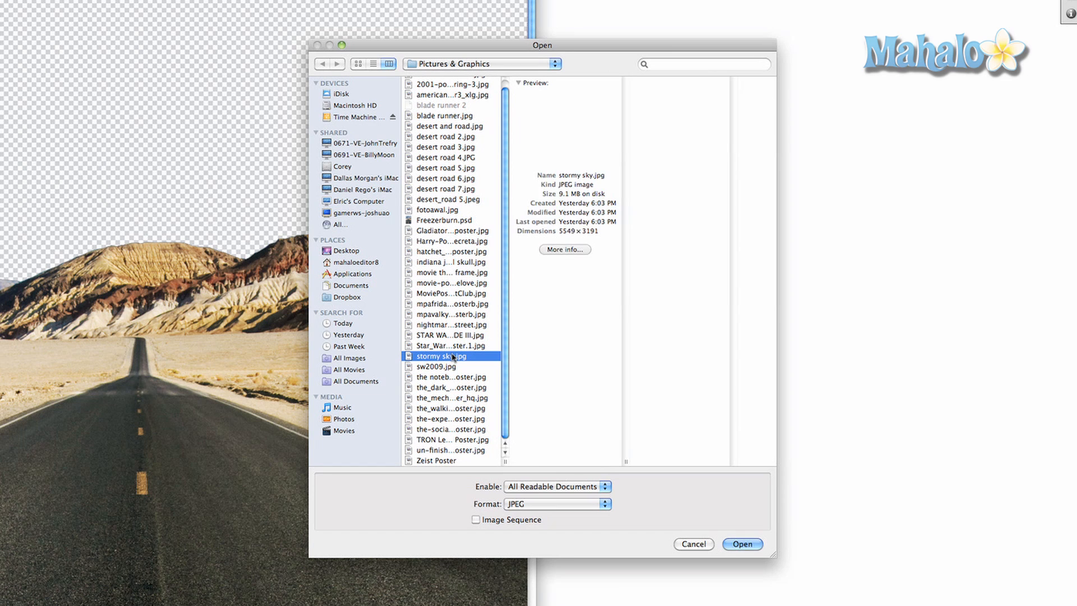
{"action": "left_click", "coordinate": [741, 544]}
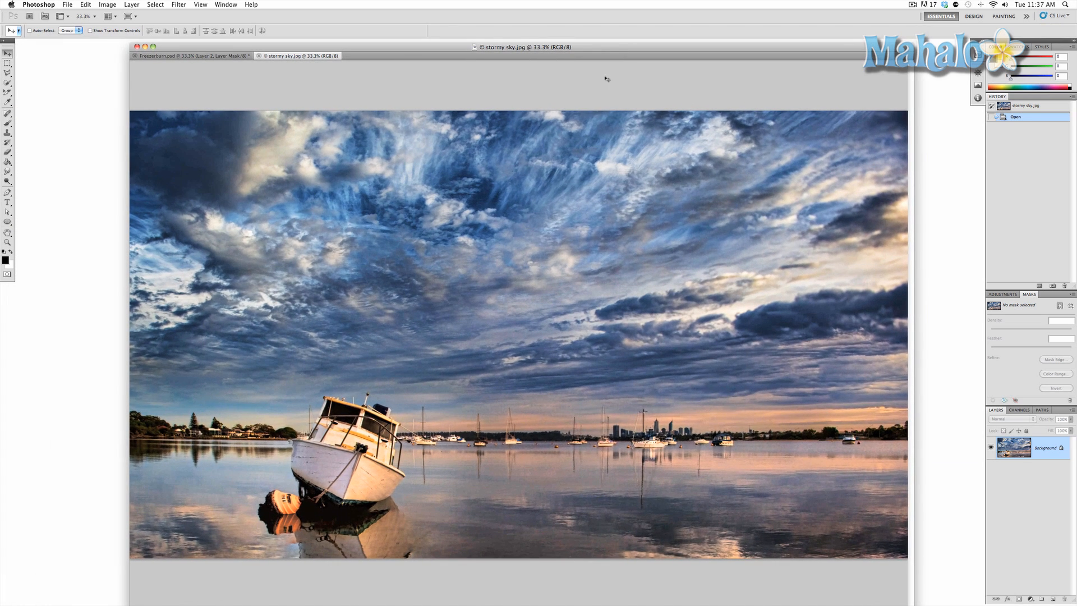
{"action": "mouse_move", "coordinate": [582, 147]}
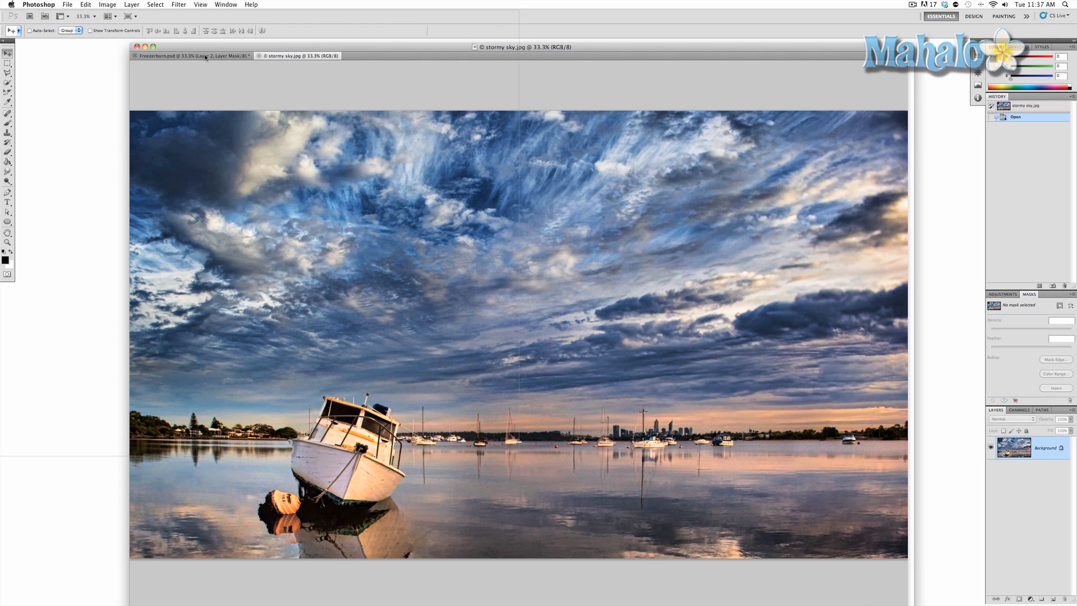
- Bring the stormy sky into Freezerburn.psd as Layer 3 over the upper half and zoom in
{"action": "left_click", "coordinate": [191, 56]}
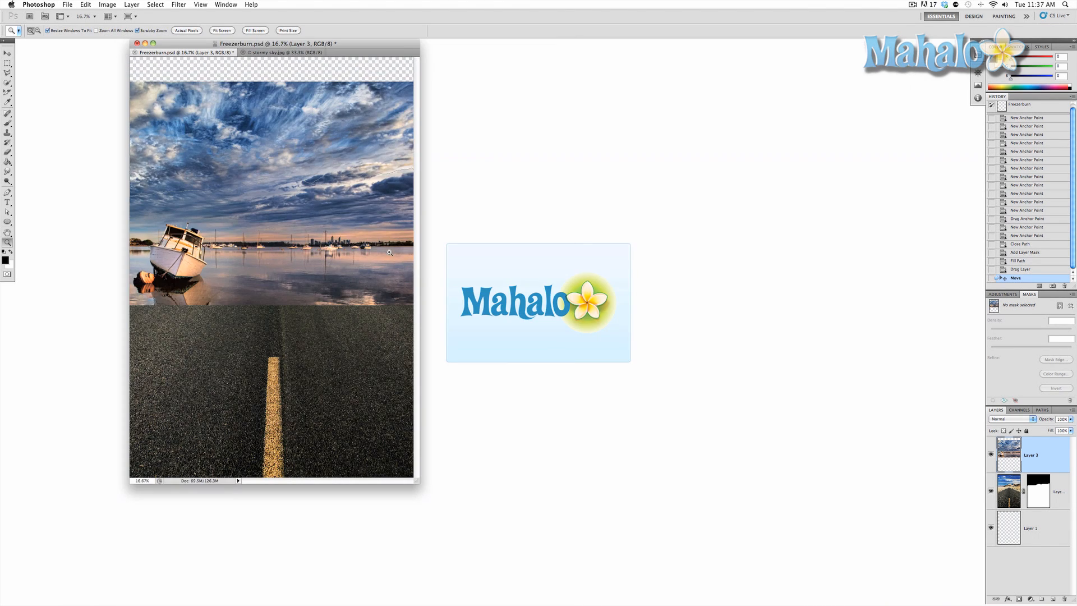
{"action": "left_click", "coordinate": [7, 54]}
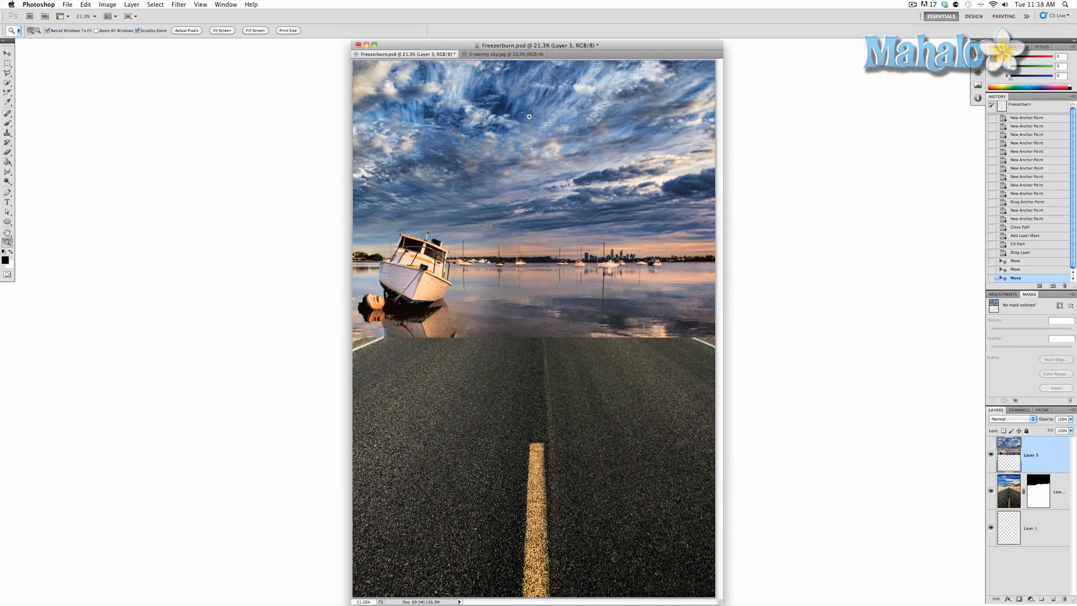
{"action": "mouse_move", "coordinate": [538, 121]}
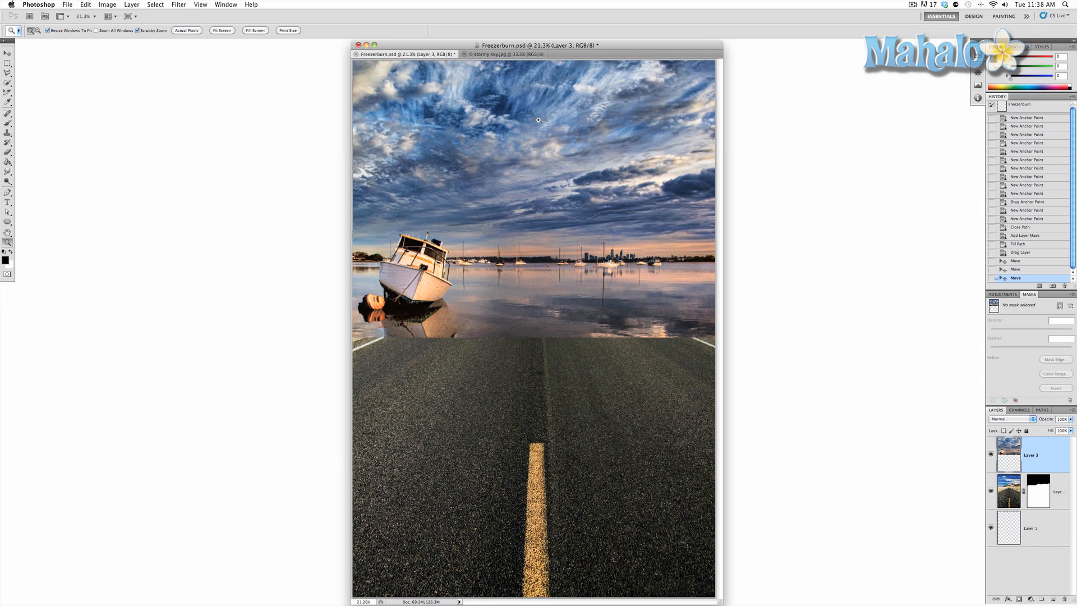
- Move Layer 3 beneath the masked Layer 2 so the clouds show behind the mountains
{"action": "left_click", "coordinate": [8, 53]}
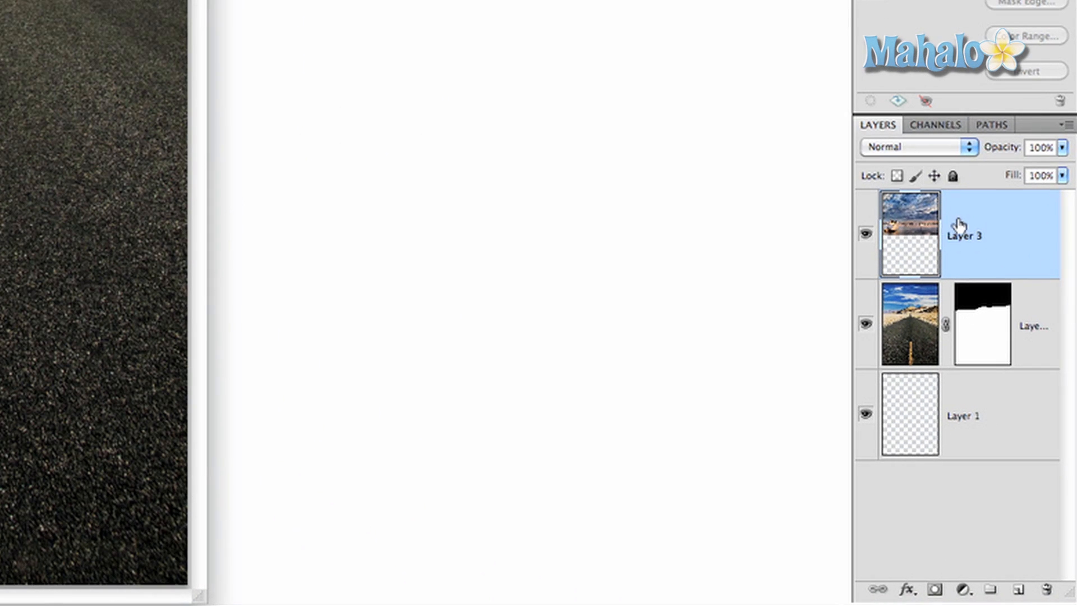
{"action": "mouse_move", "coordinate": [962, 251]}
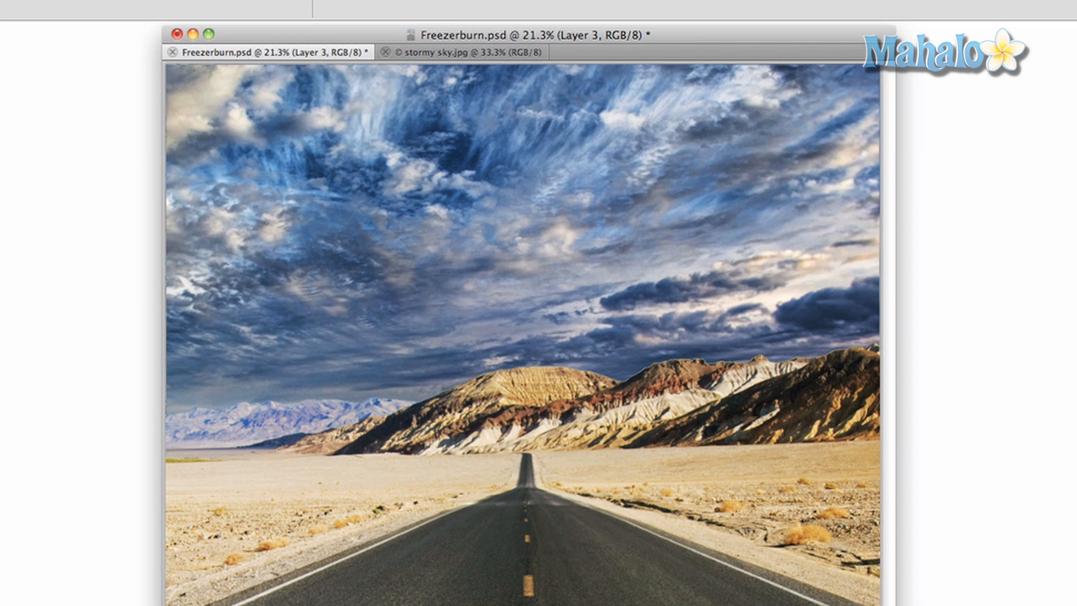
{"action": "mouse_move", "coordinate": [684, 334]}
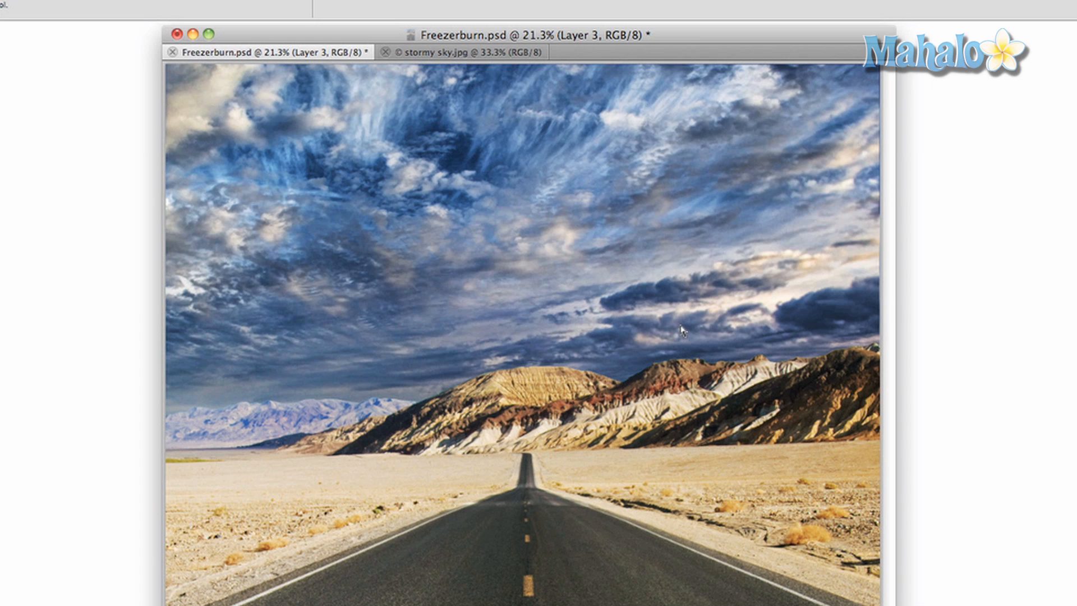
{"action": "mouse_move", "coordinate": [630, 372]}
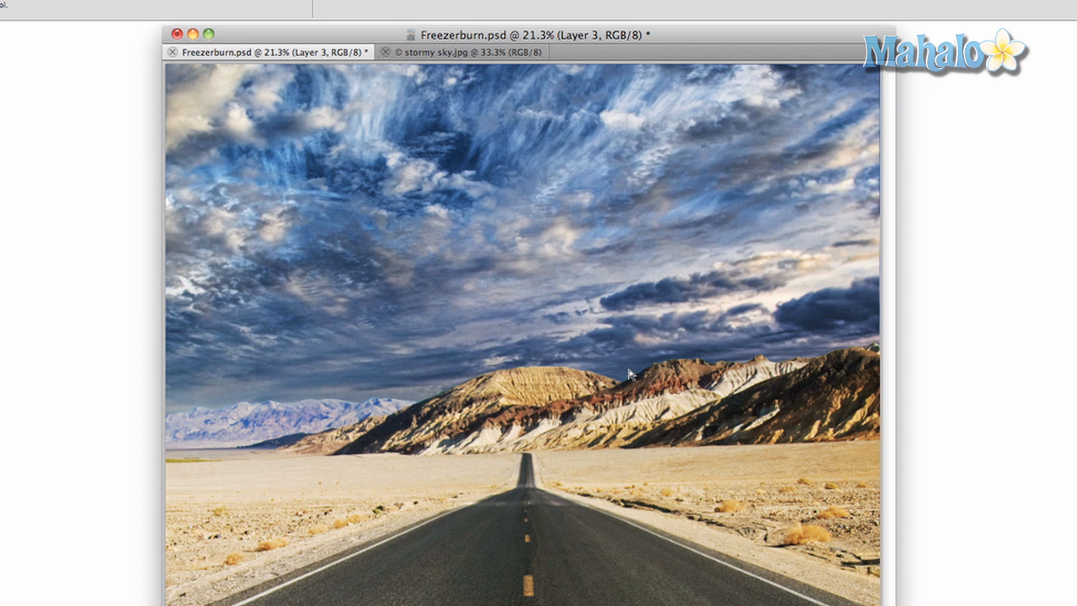
{"action": "mouse_move", "coordinate": [857, 256]}
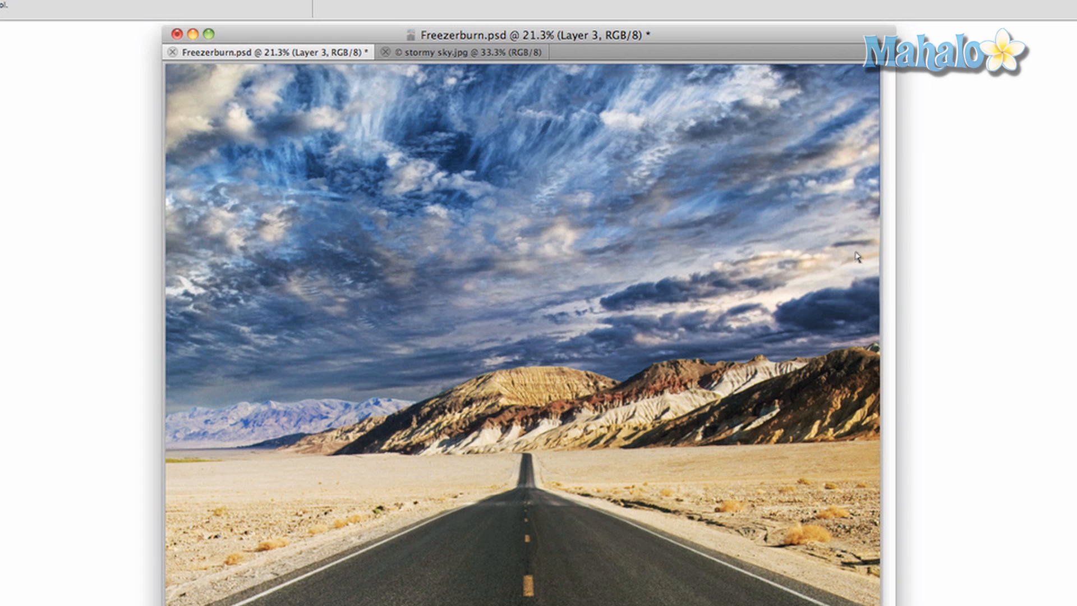